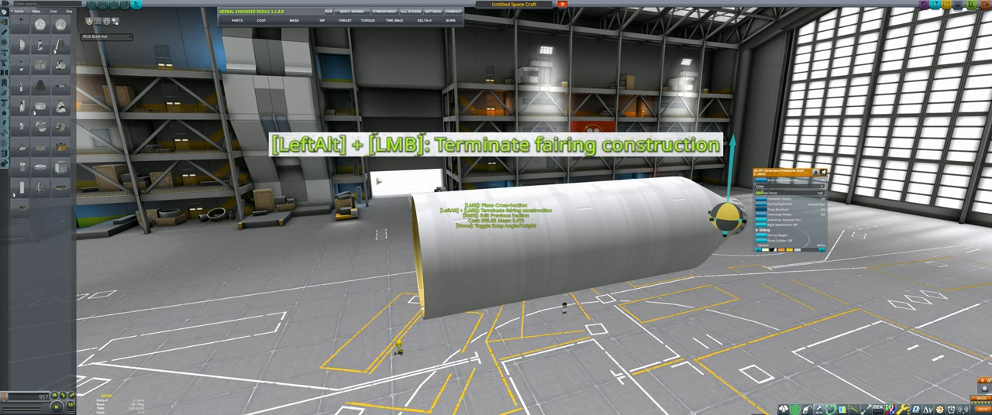
# Terminate fairing construction with Alt+click so the fairing stays open-ended.
pyautogui.click(724, 221)
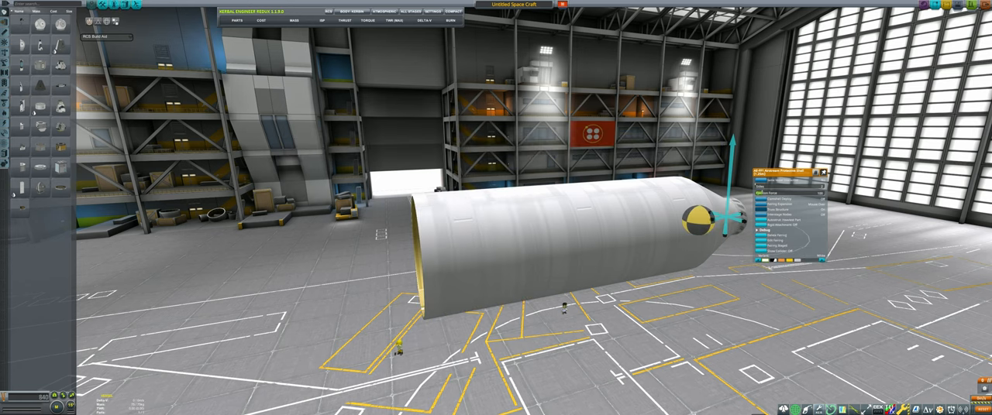